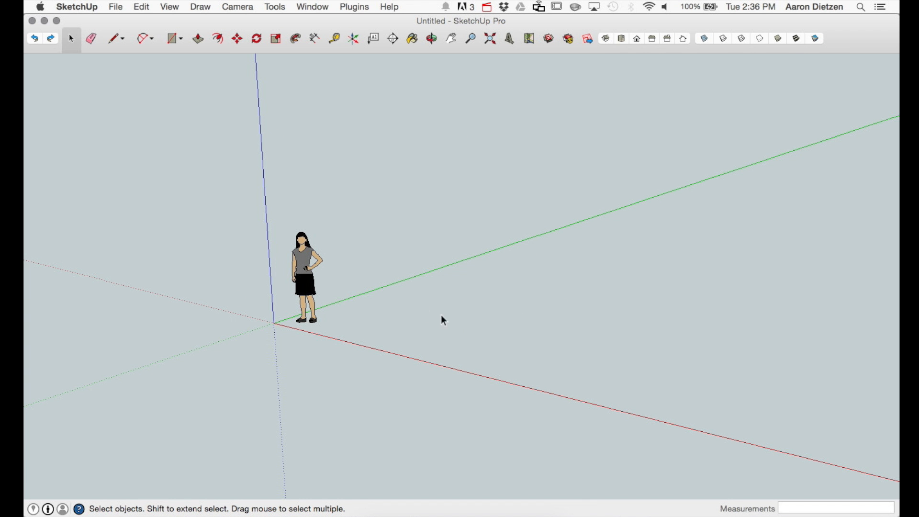
{"action": "mouse_move", "coordinate": [42, 96]}
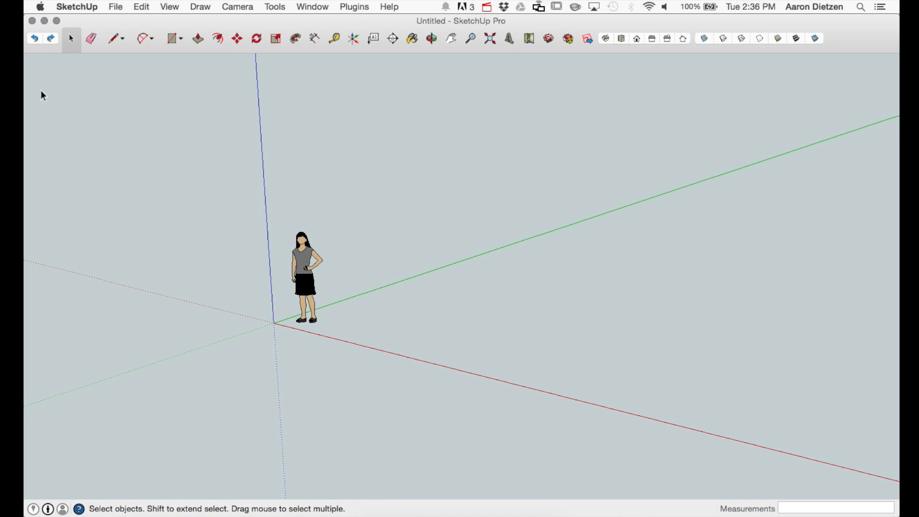
{"action": "mouse_move", "coordinate": [328, 11]}
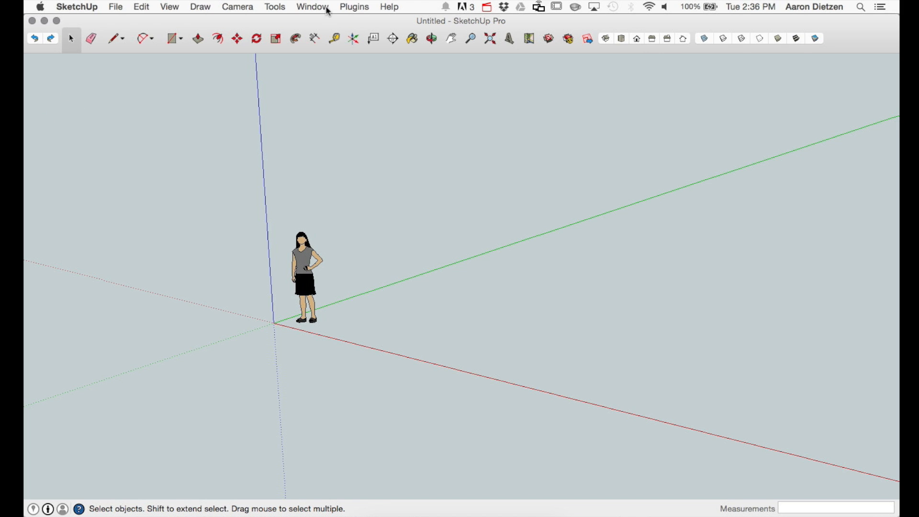
{"action": "mouse_move", "coordinate": [189, 11]}
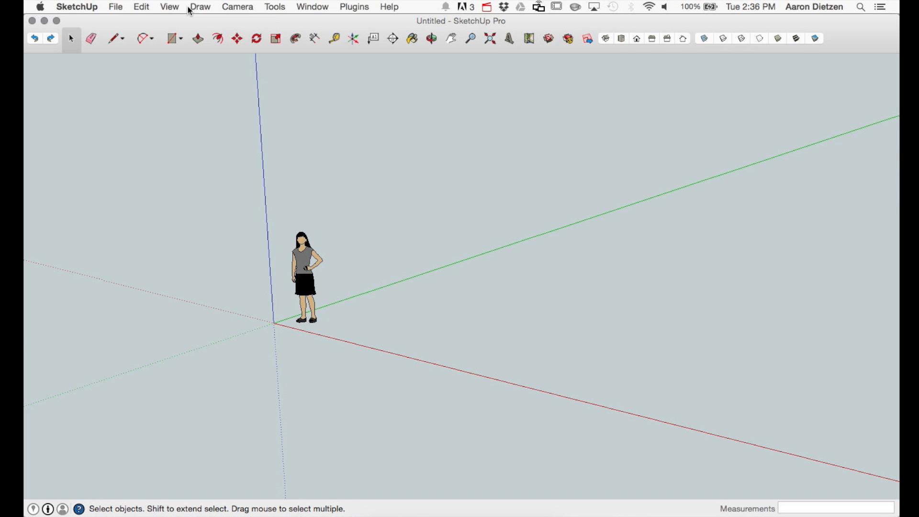
Show the BuildEdge Pro toolbar and move it to the upper left of the window.
{"action": "left_click", "coordinate": [169, 7]}
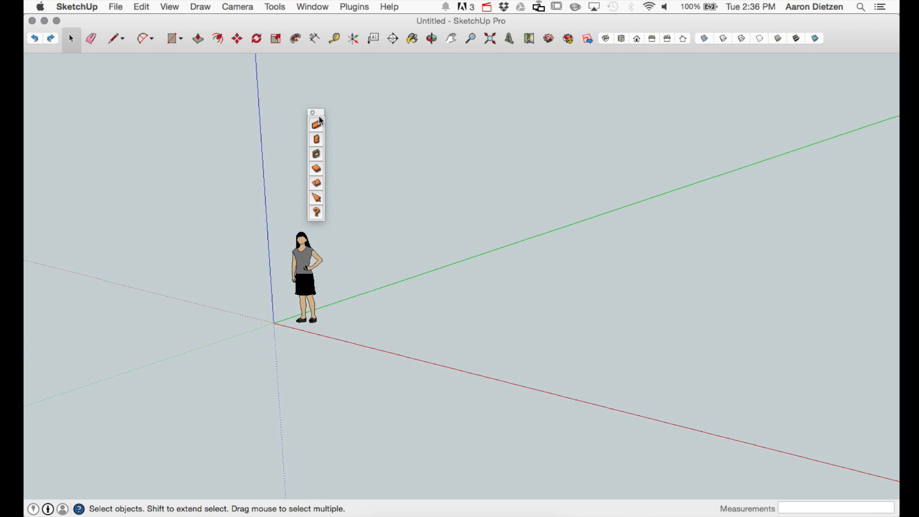
{"action": "left_click_drag", "start_coordinate": [315, 112], "coordinate": [184, 100]}
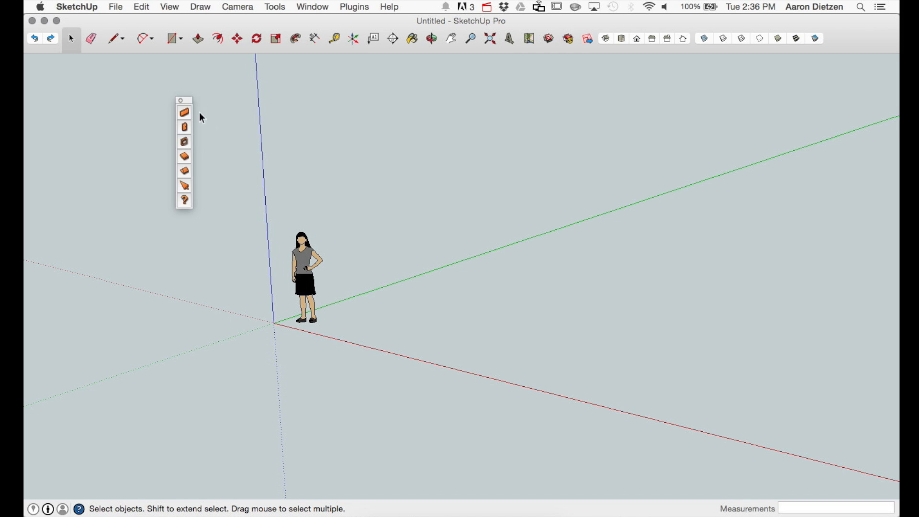
{"action": "mouse_move", "coordinate": [205, 129]}
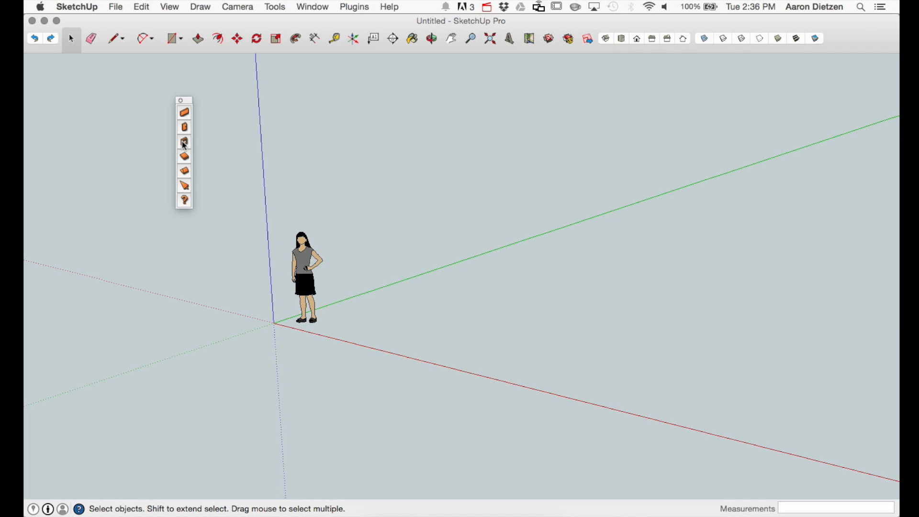
{"action": "mouse_move", "coordinate": [205, 165]}
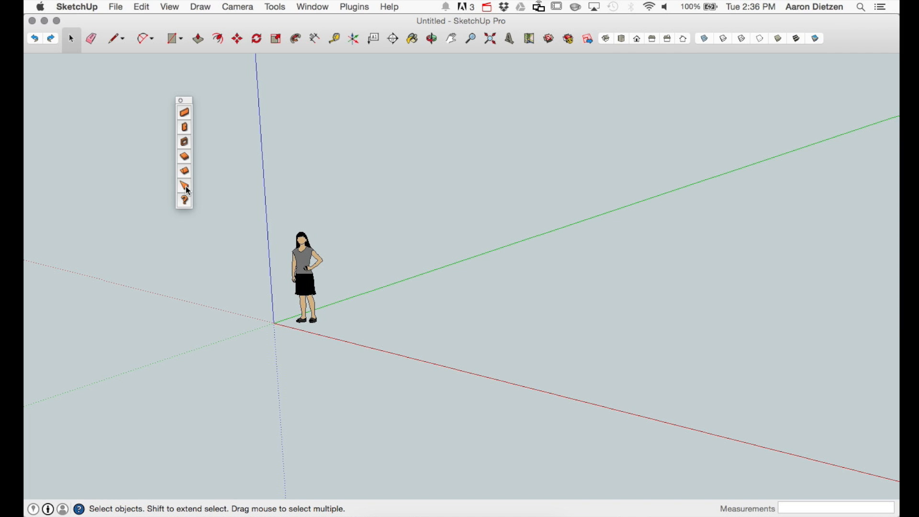
{"action": "mouse_move", "coordinate": [186, 206]}
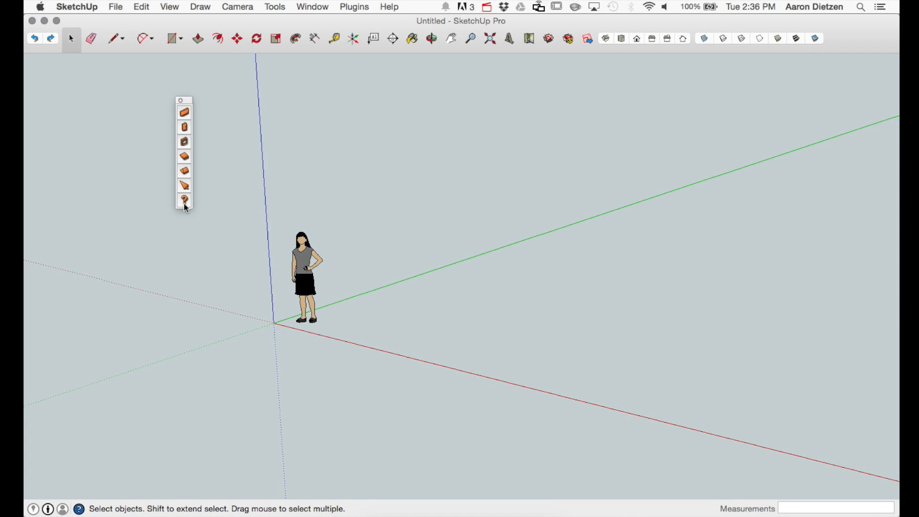
{"action": "mouse_move", "coordinate": [217, 111]}
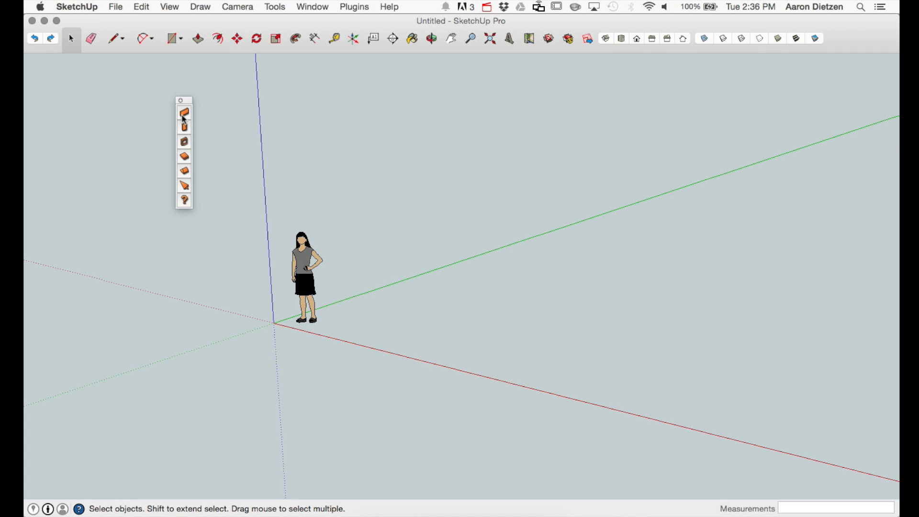
Start the Draw Wall tool, showing width 5 1/2", height 9' and Exterior location.
{"action": "left_click", "coordinate": [184, 112]}
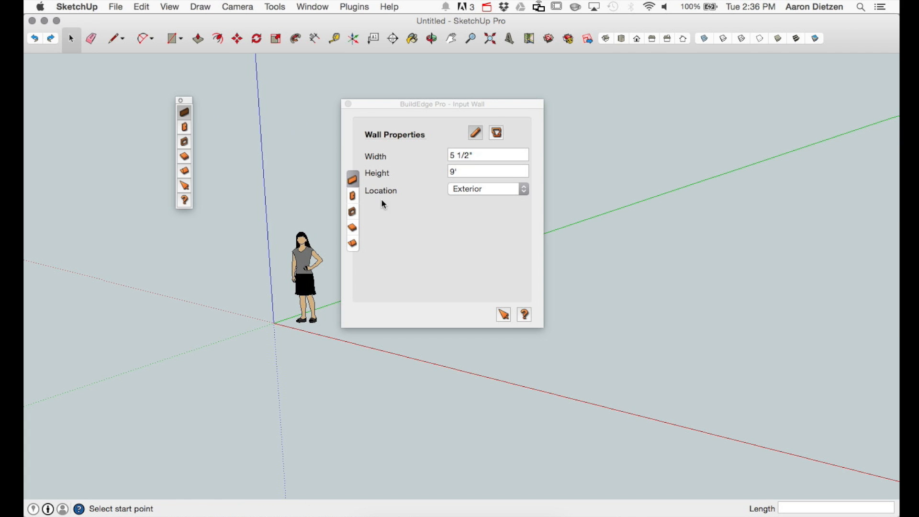
{"action": "mouse_move", "coordinate": [190, 120]}
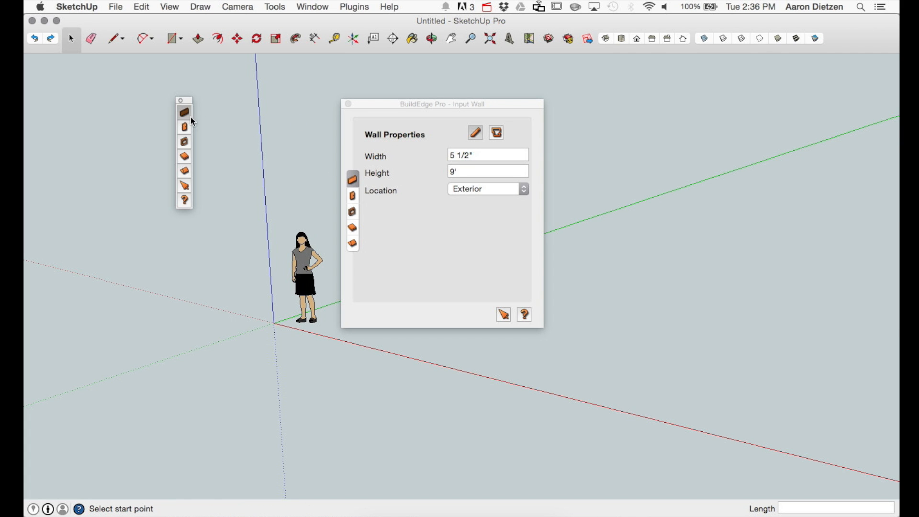
{"action": "mouse_move", "coordinate": [358, 189]}
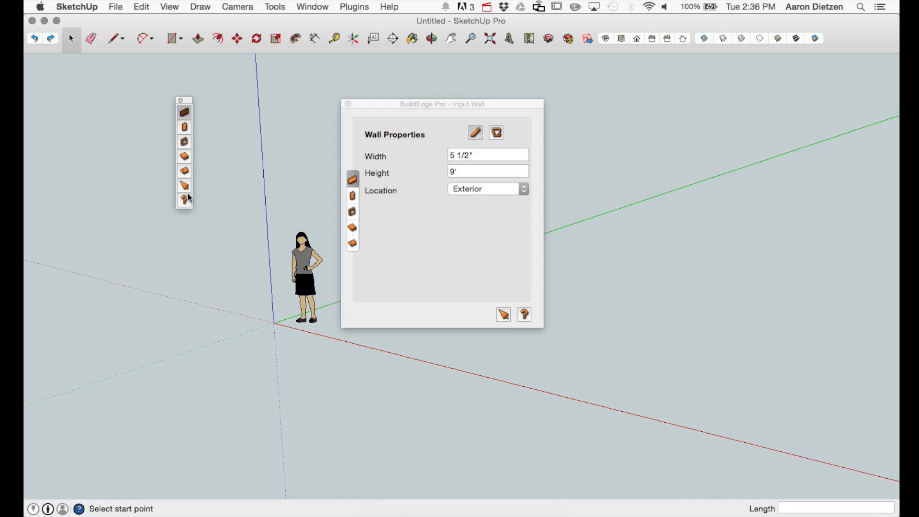
{"action": "mouse_move", "coordinate": [345, 198]}
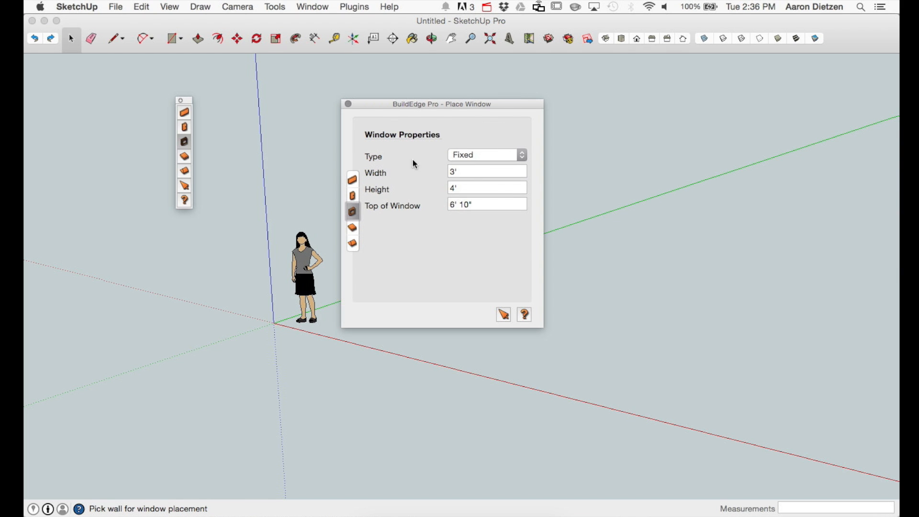
{"action": "mouse_move", "coordinate": [472, 227]}
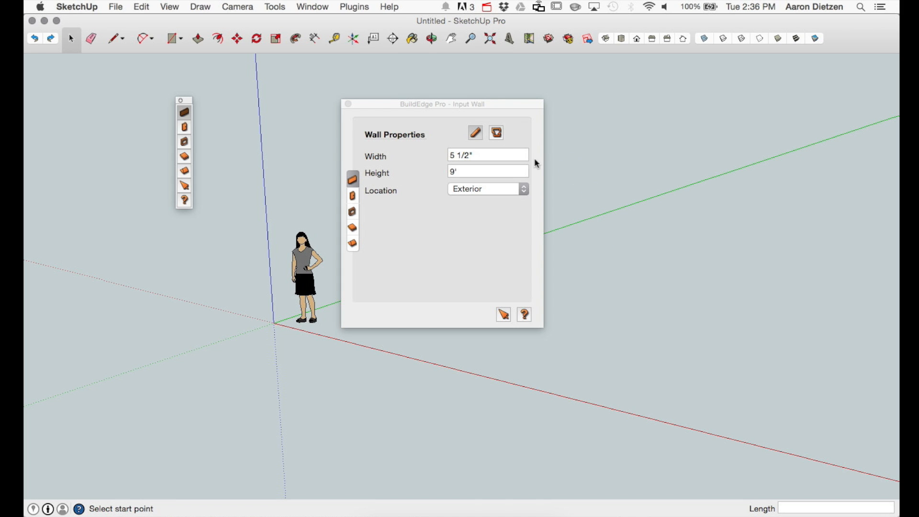
{"action": "left_click", "coordinate": [495, 132]}
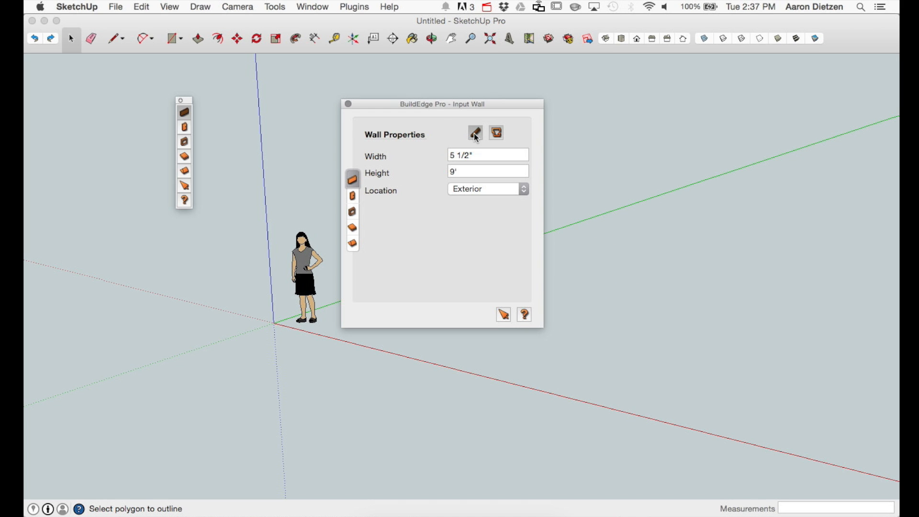
{"action": "left_click", "coordinate": [475, 132]}
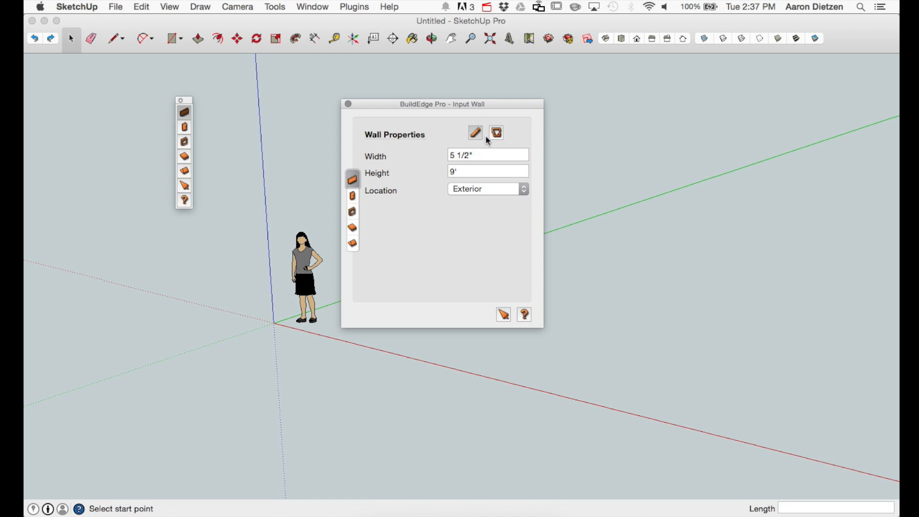
{"action": "left_click", "coordinate": [353, 7]}
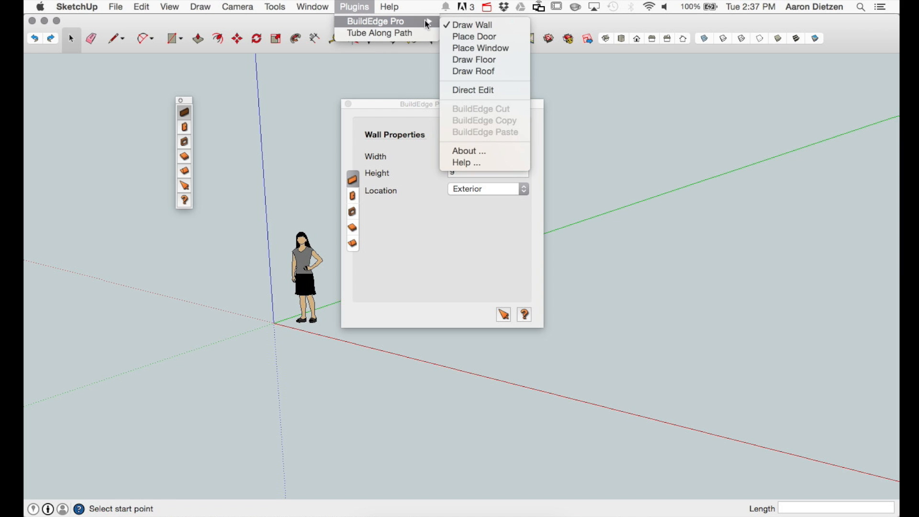
{"action": "mouse_move", "coordinate": [490, 88]}
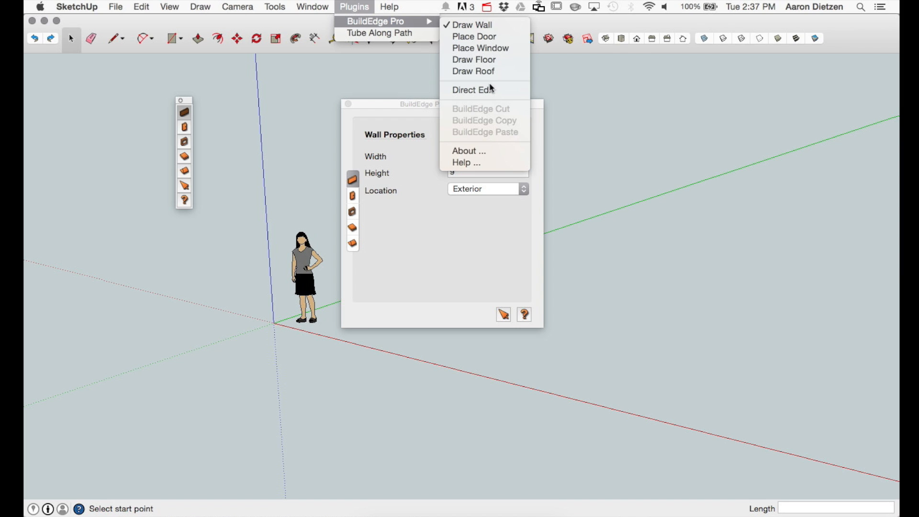
{"action": "mouse_move", "coordinate": [483, 163]}
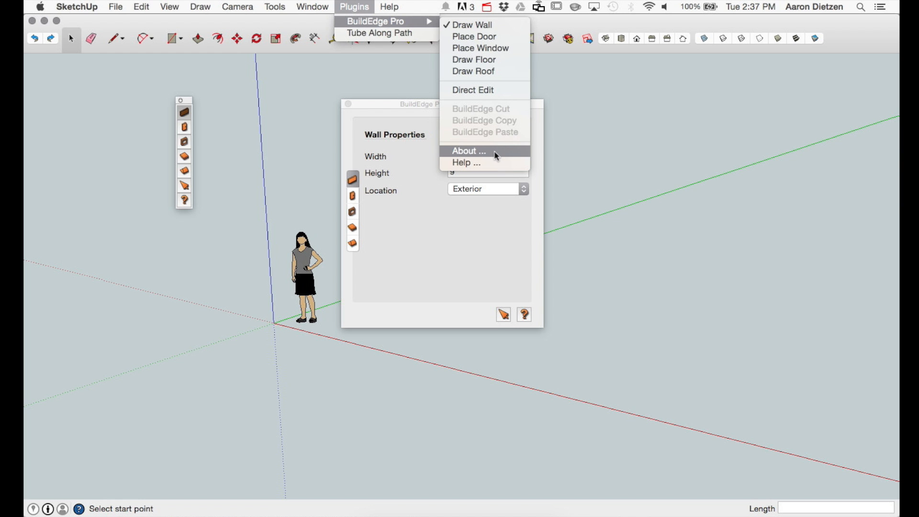
Choose About from the BuildEdge Pro menu to show version 5.3.1100 and license info.
{"action": "left_click", "coordinate": [468, 152]}
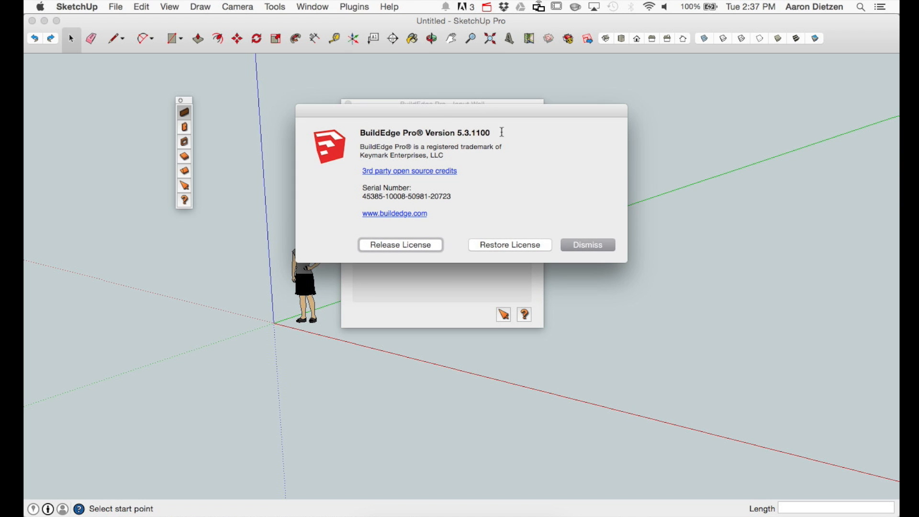
{"action": "mouse_move", "coordinate": [454, 253]}
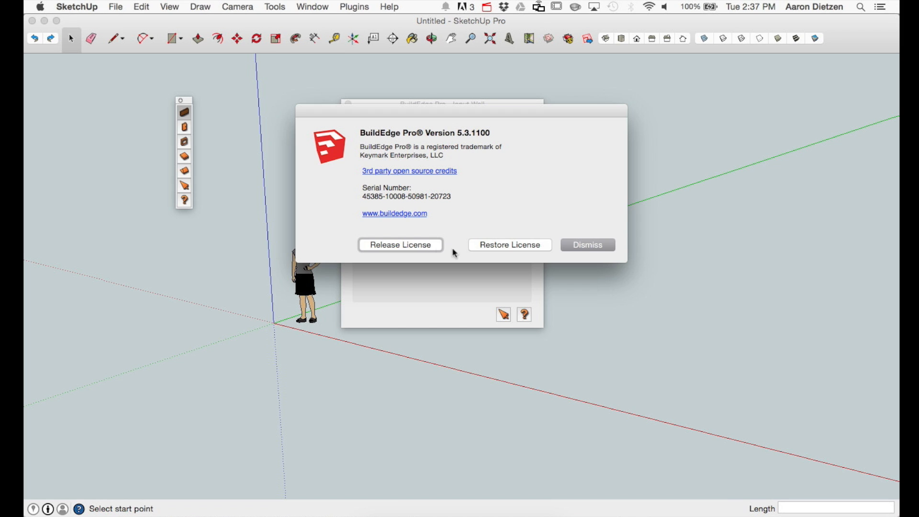
{"action": "mouse_move", "coordinate": [588, 245]}
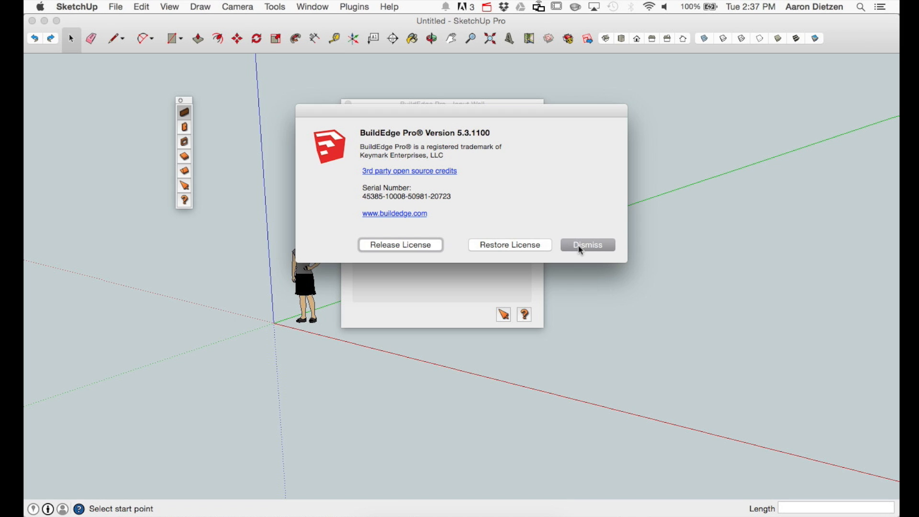
Dismiss the About window, returning to the Input Wall panel.
{"action": "left_click", "coordinate": [587, 244]}
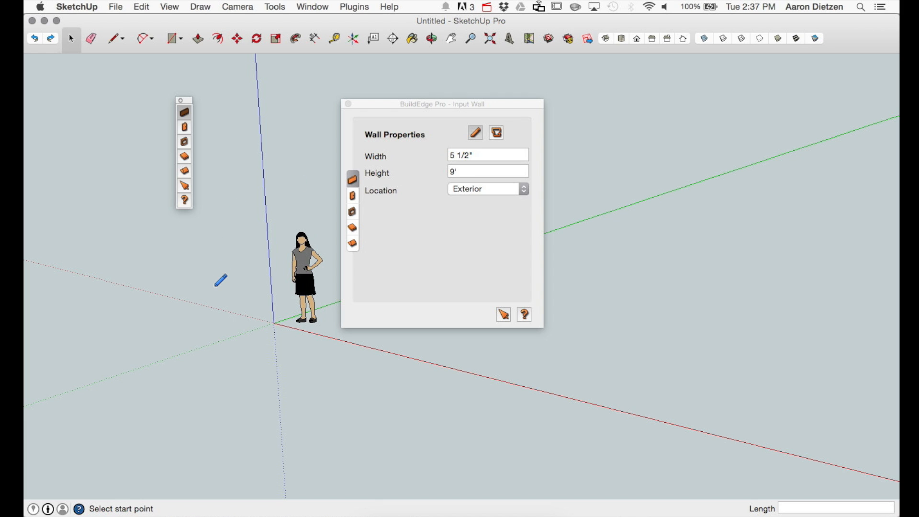
{"action": "mouse_move", "coordinate": [186, 349]}
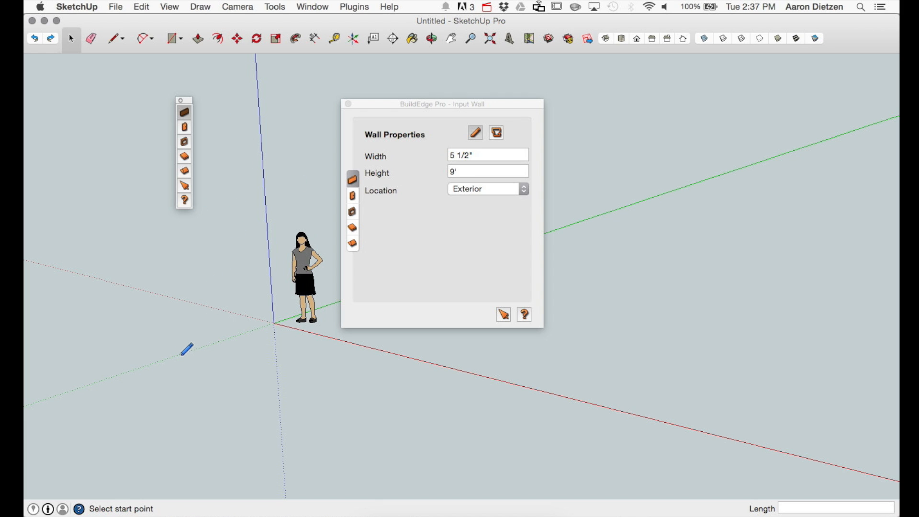
Bring up the wall tool's mode menu with Draw Line and Draw Wall checked.
{"action": "right_click", "coordinate": [188, 350]}
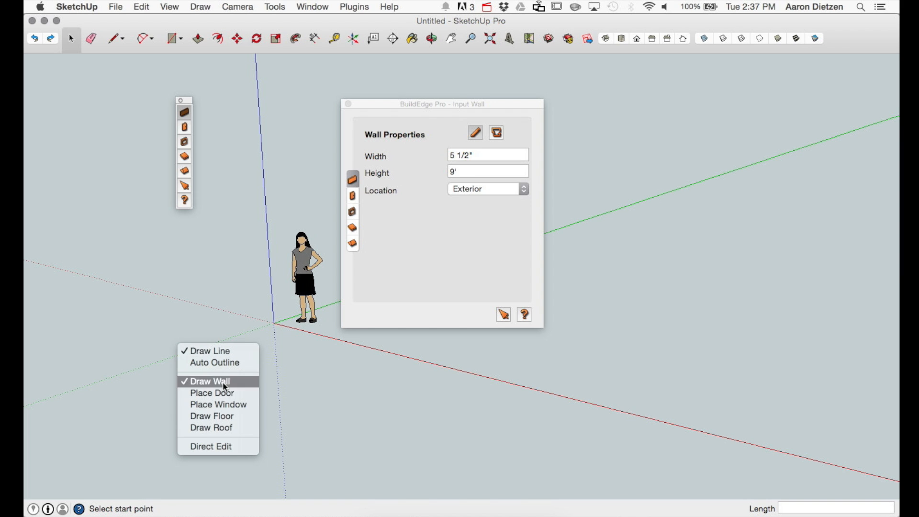
{"action": "mouse_move", "coordinate": [221, 381]}
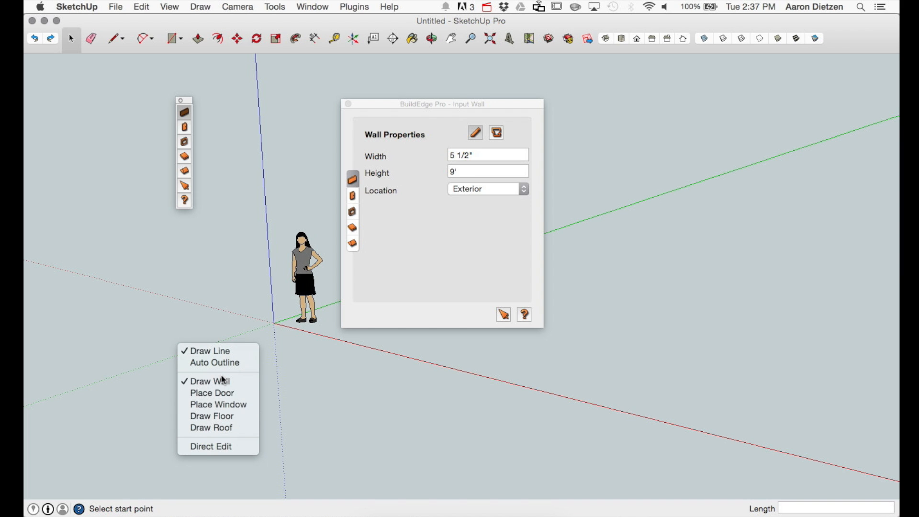
{"action": "mouse_move", "coordinate": [210, 446]}
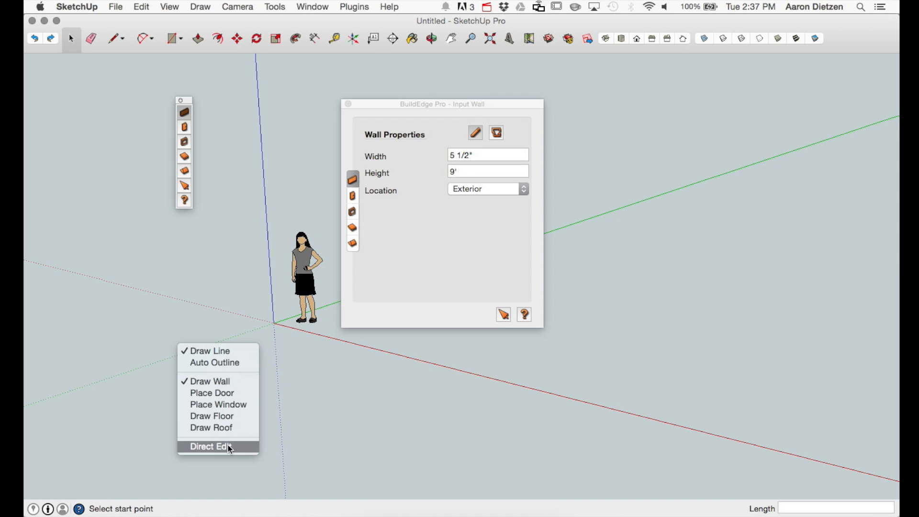
{"action": "mouse_move", "coordinate": [215, 362]}
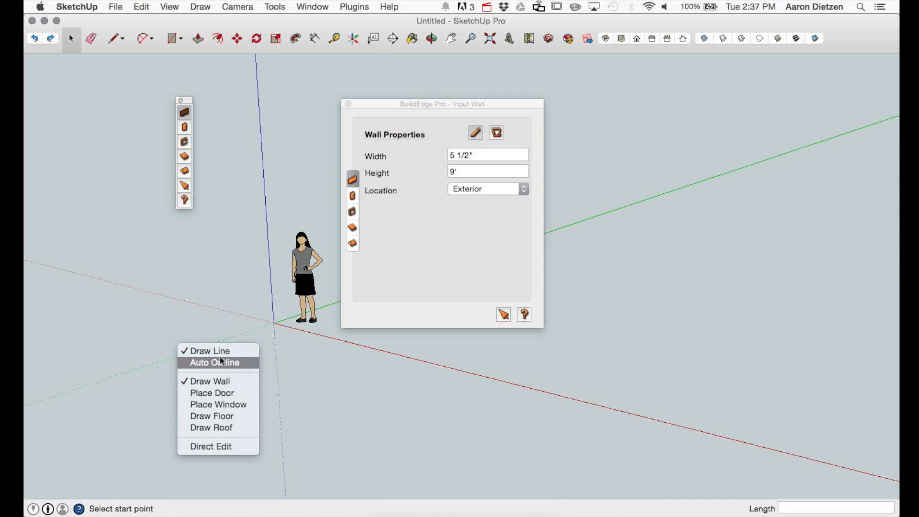